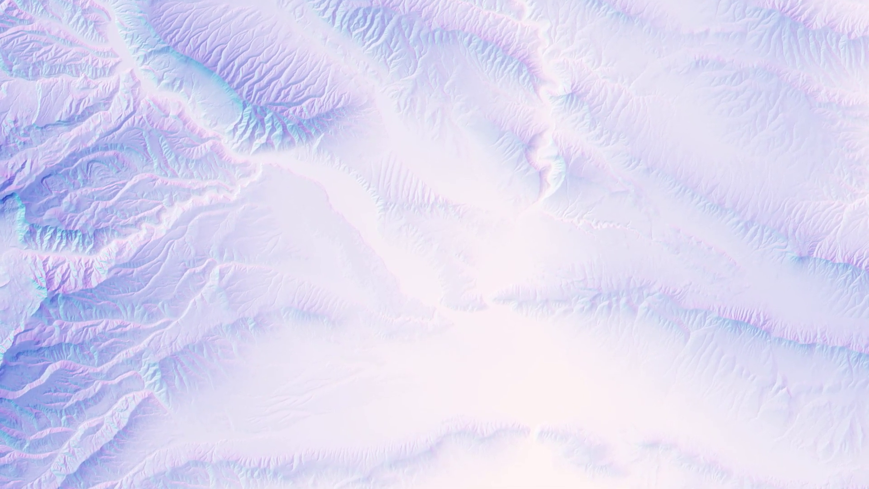
Add the Living Atlas 'Terrain' elevation layer to the map via Add Data.
right_click(23, 95)
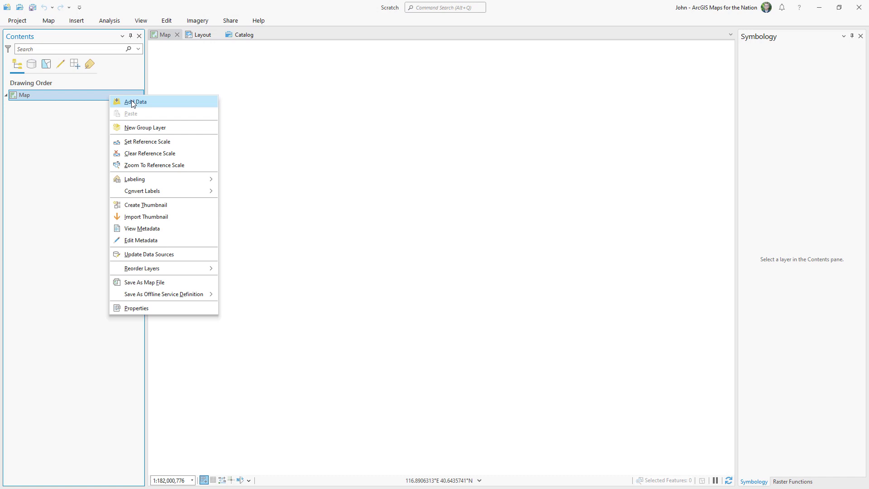
left_click(135, 101)
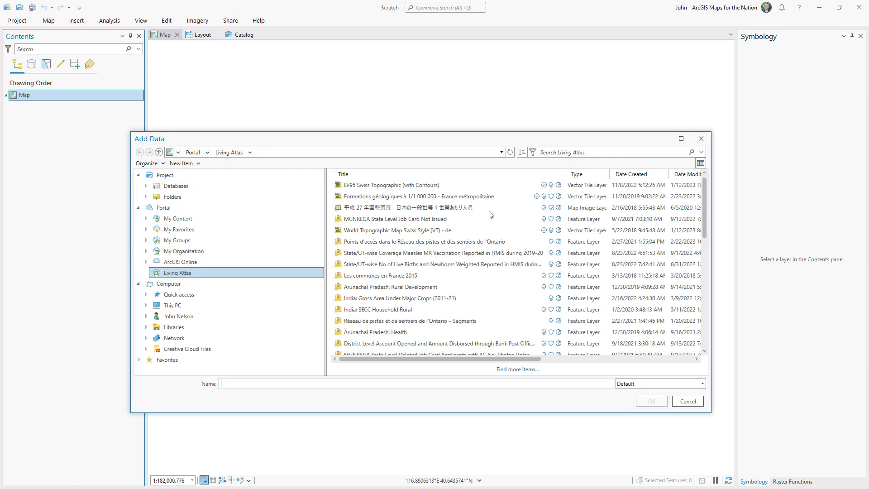
type("terrain")
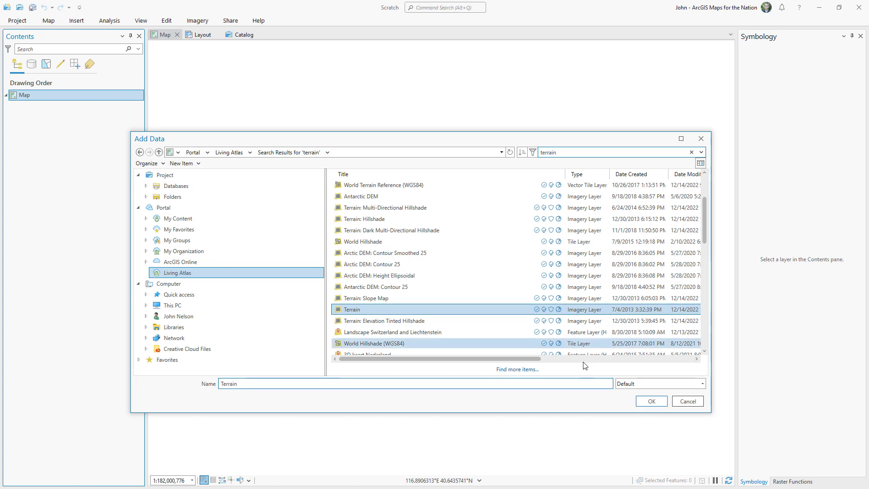
left_click(651, 400)
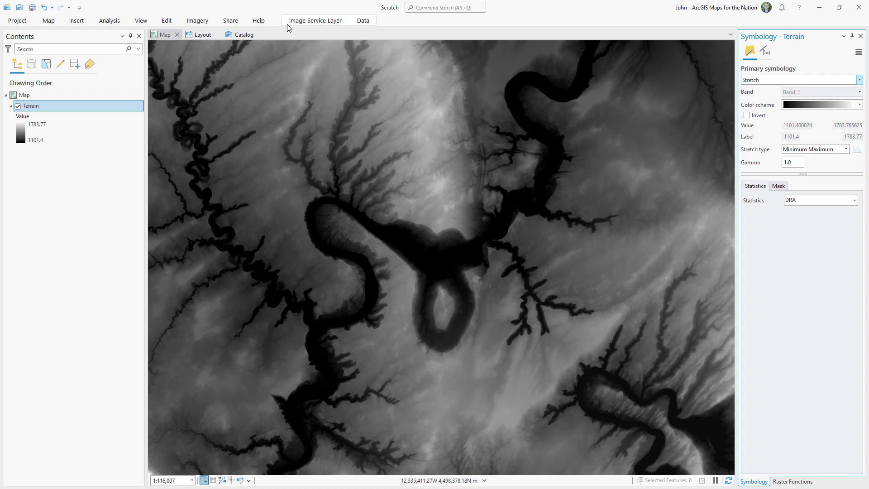
Create a hillshade layer from Terrain with sun azimuth 270.
left_click(791, 480)
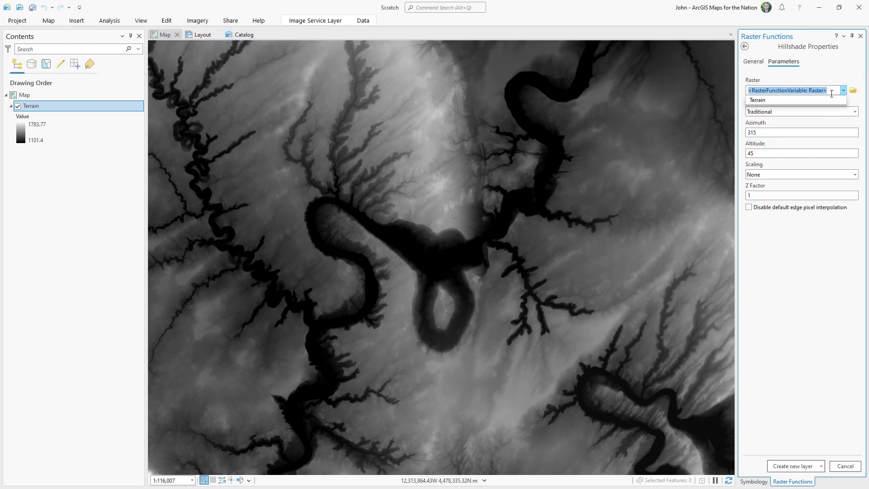
left_click(757, 100)
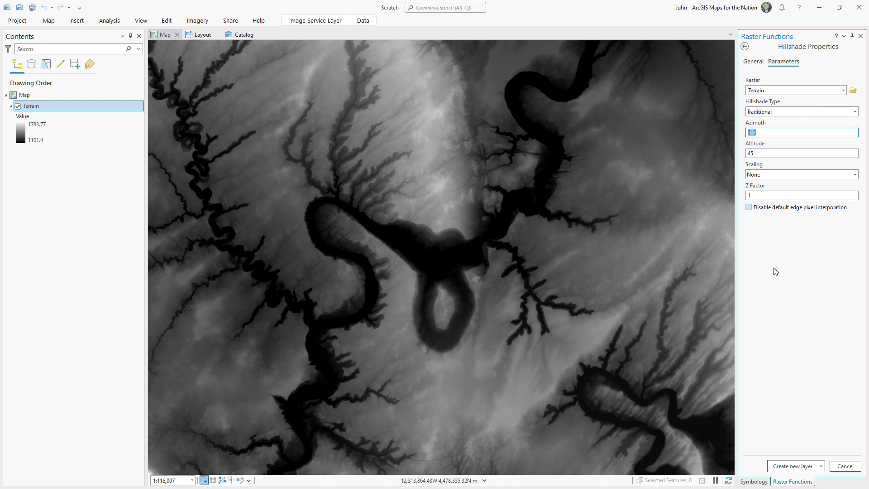
type("270")
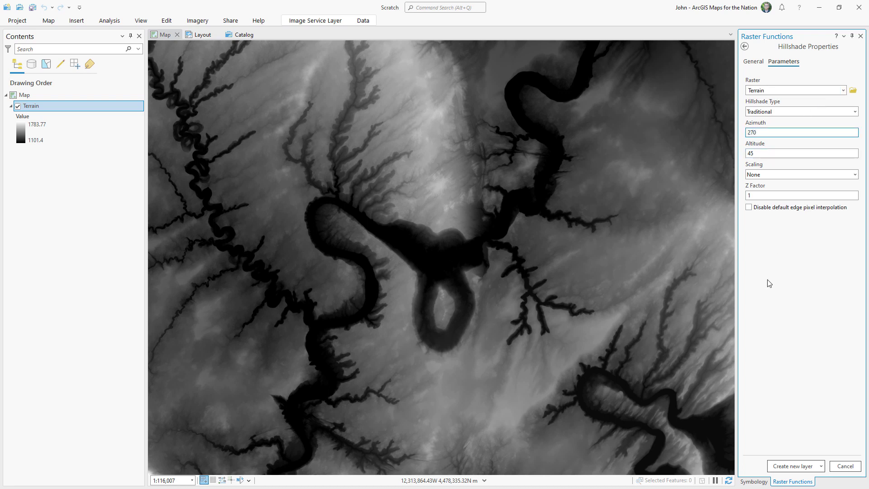
left_click(794, 465)
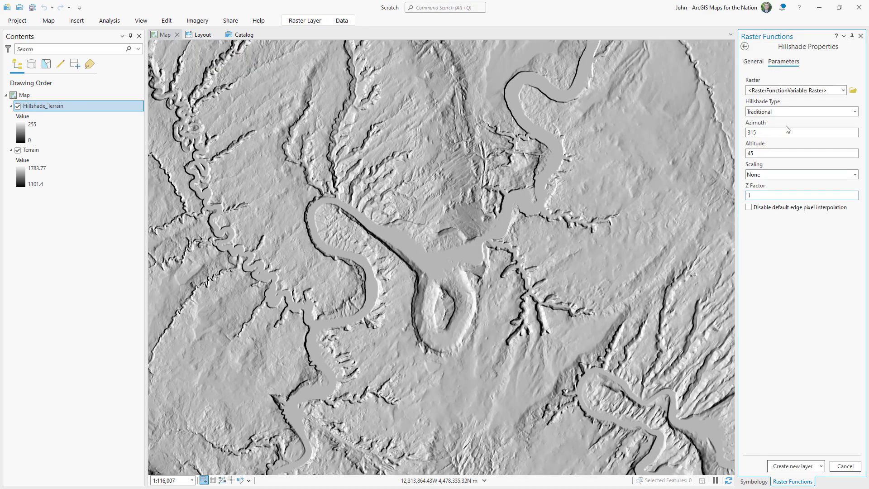
Create two more Terrain hillshades at azimuths 315 and 360.
left_click(795, 90)
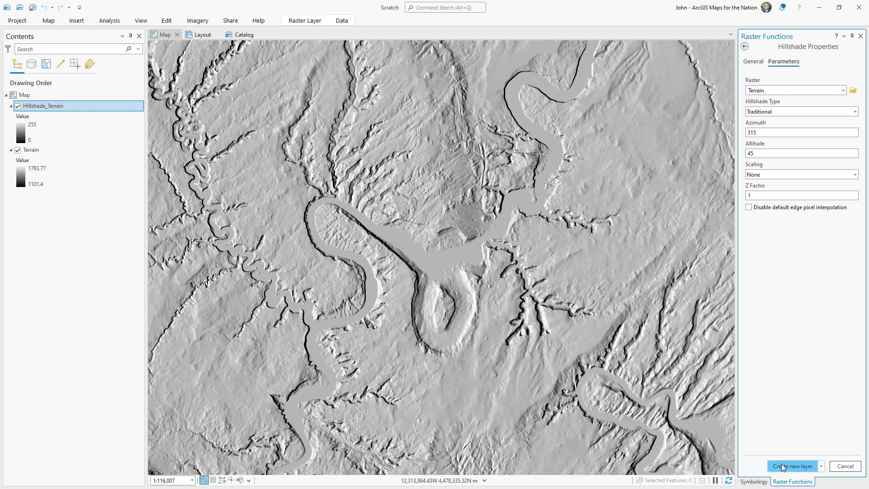
left_click(793, 465)
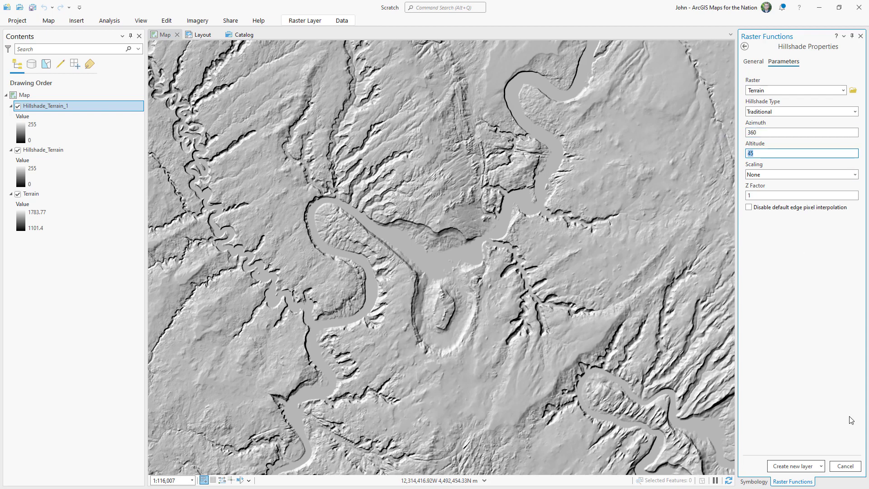
left_click(794, 465)
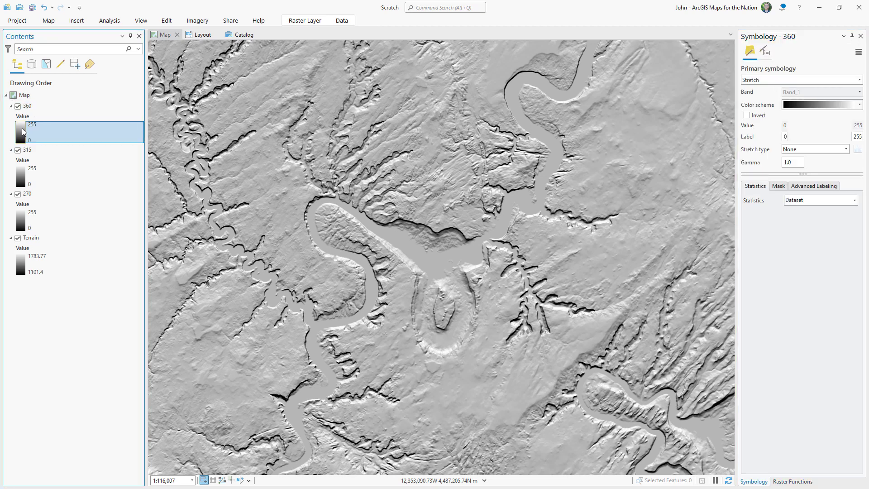
Give the 360 hillshade a linear mint-green-to-white colour ramp.
left_click(860, 104)
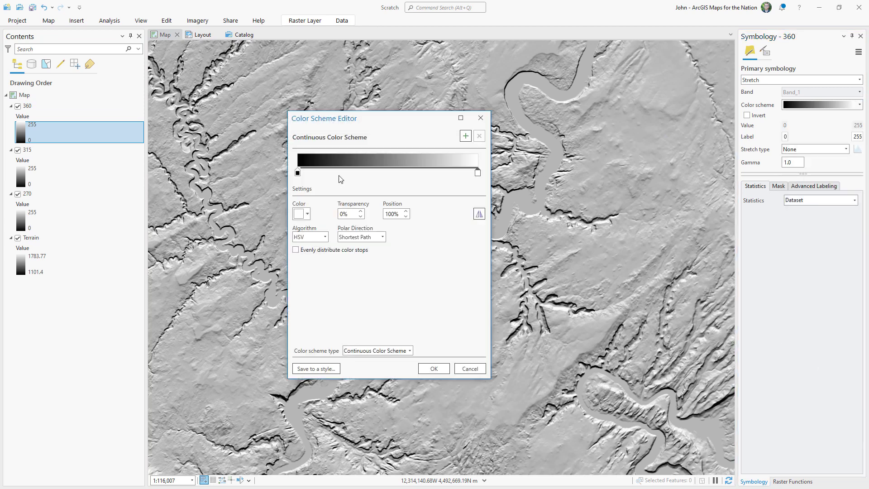
left_click(308, 214)
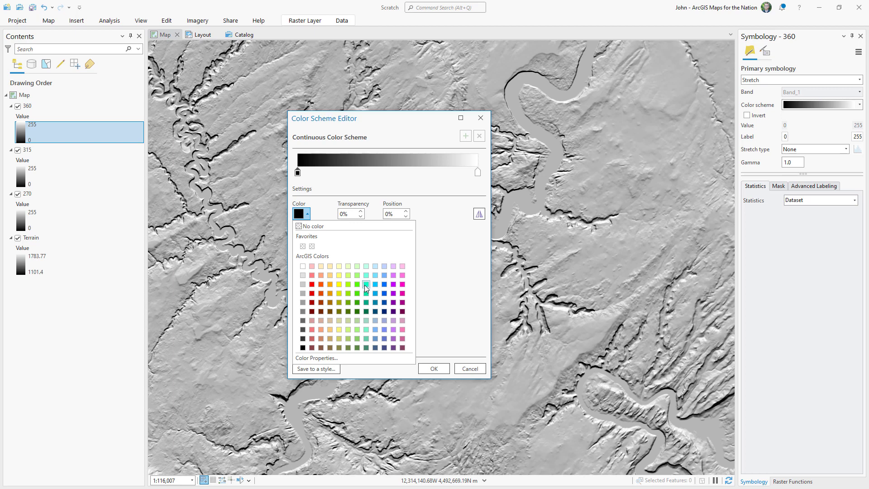
left_click(364, 284)
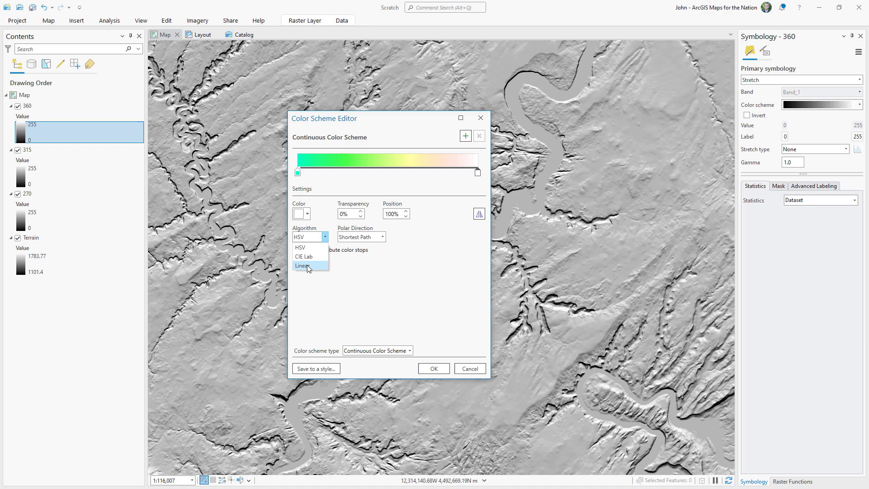
left_click(302, 265)
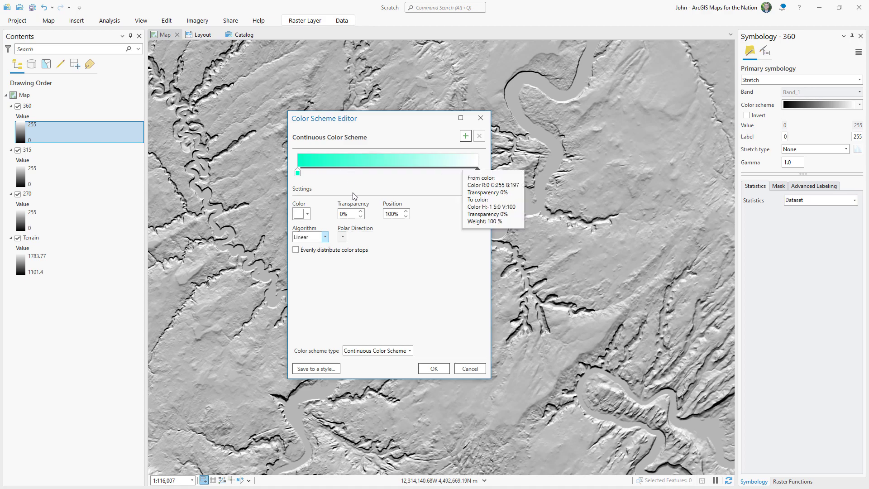
left_click(434, 368)
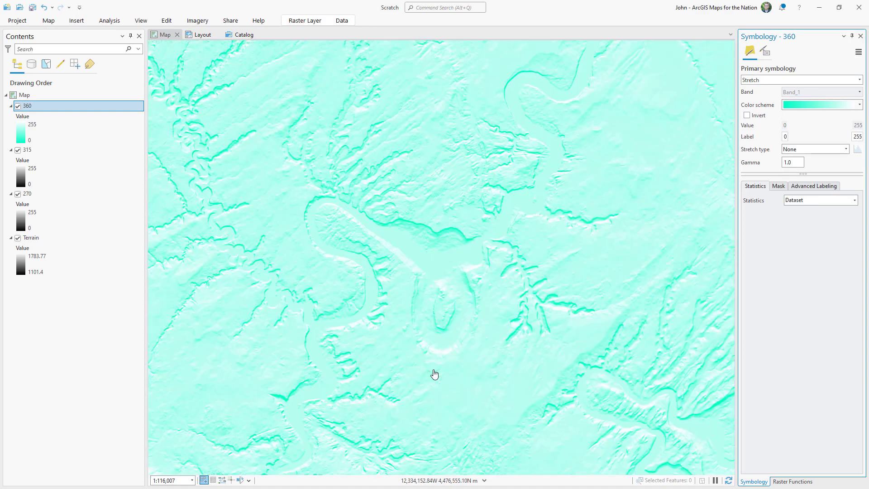
Hide the 360 hillshade and move on to the 315 hillshade's symbology.
left_click(18, 106)
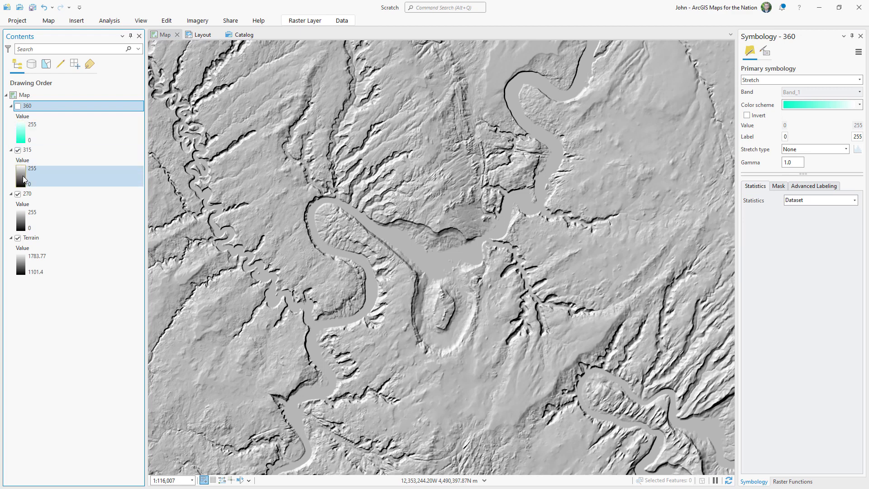
left_click(858, 104)
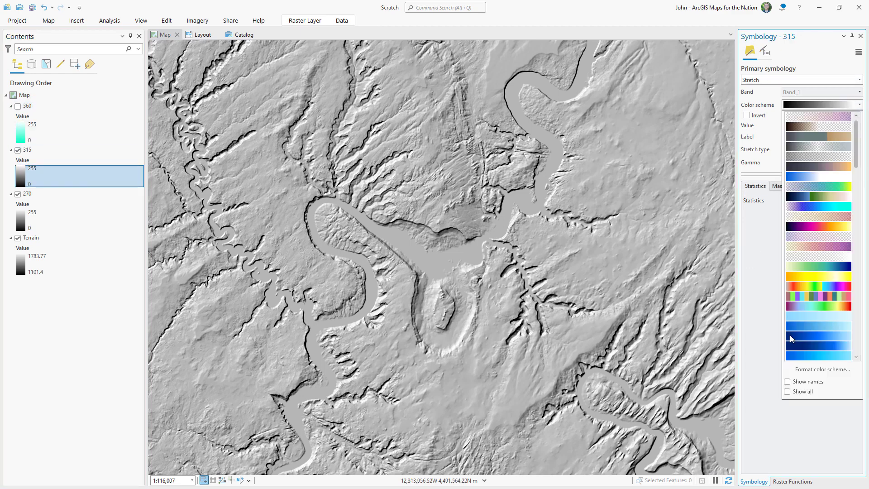
Give 315 a blue ramp and 270 a linear magenta-to-white ramp.
left_click(822, 369)
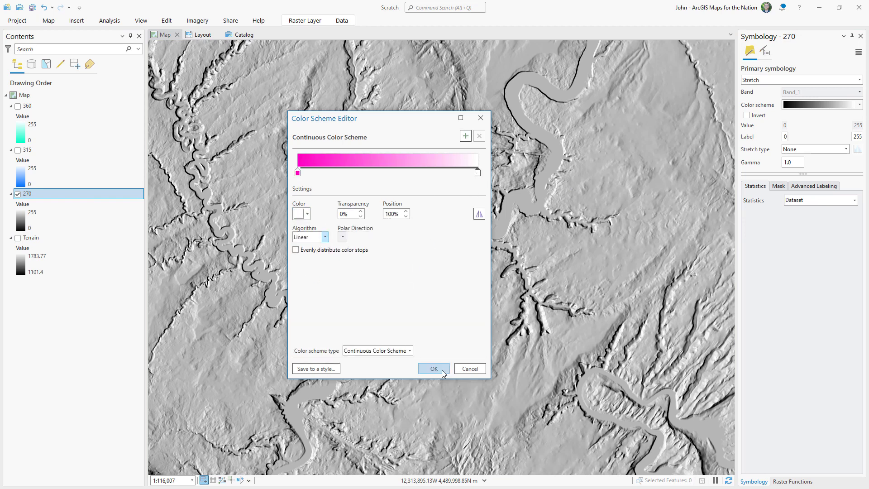
left_click(433, 368)
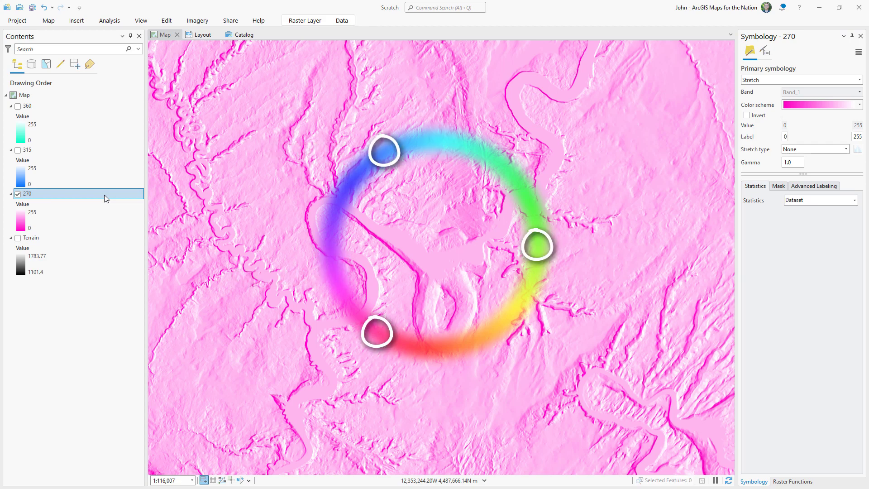
left_click(10, 150)
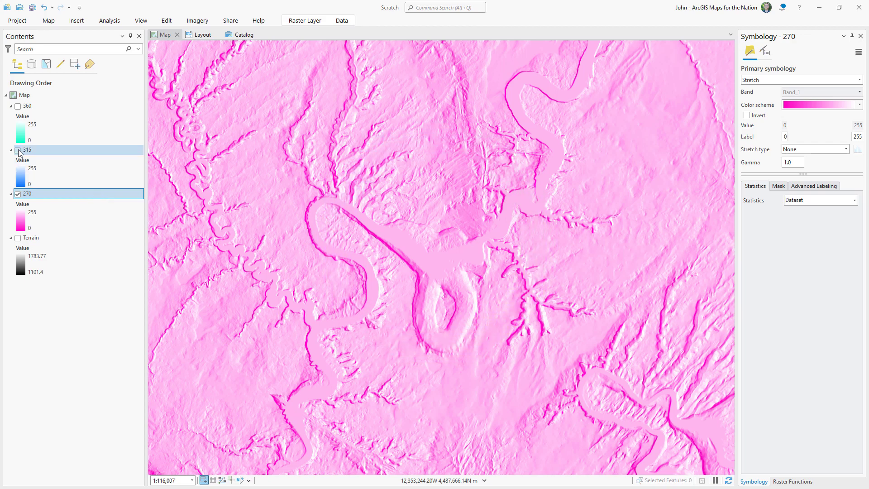
Show the hillshades again and set their Layer Blend to Multiply.
left_click(18, 150)
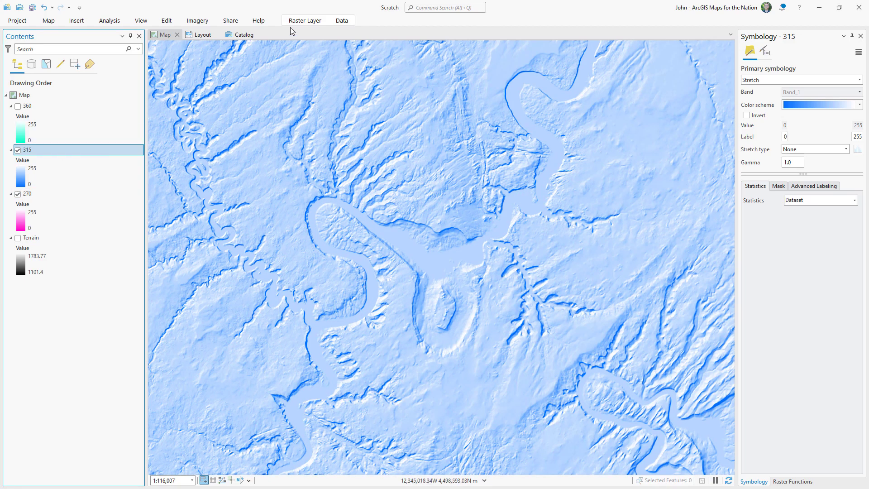
left_click(194, 43)
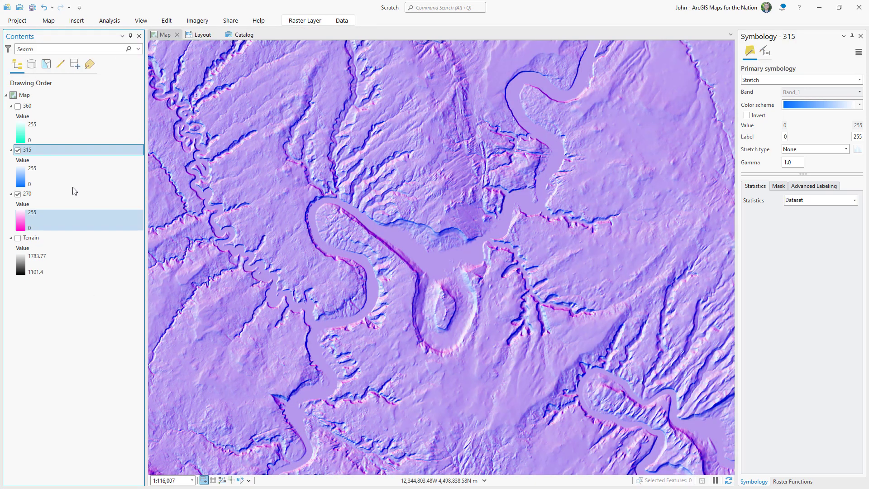
left_click(18, 106)
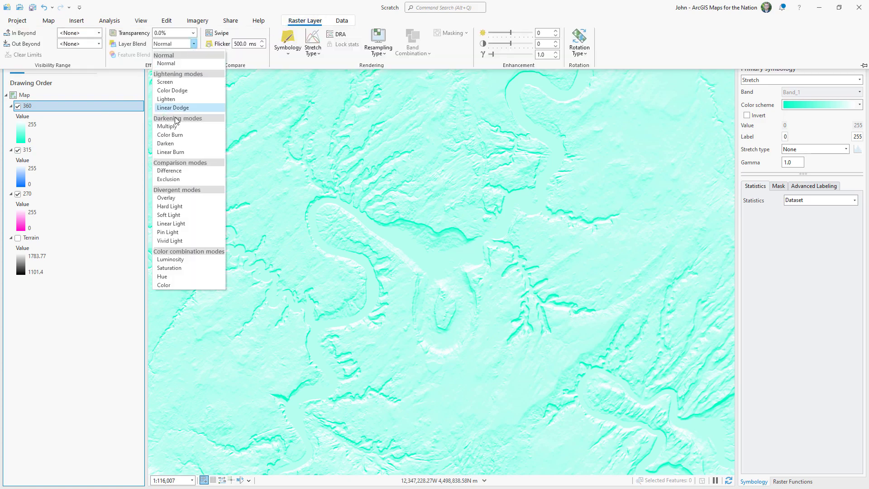
left_click(167, 125)
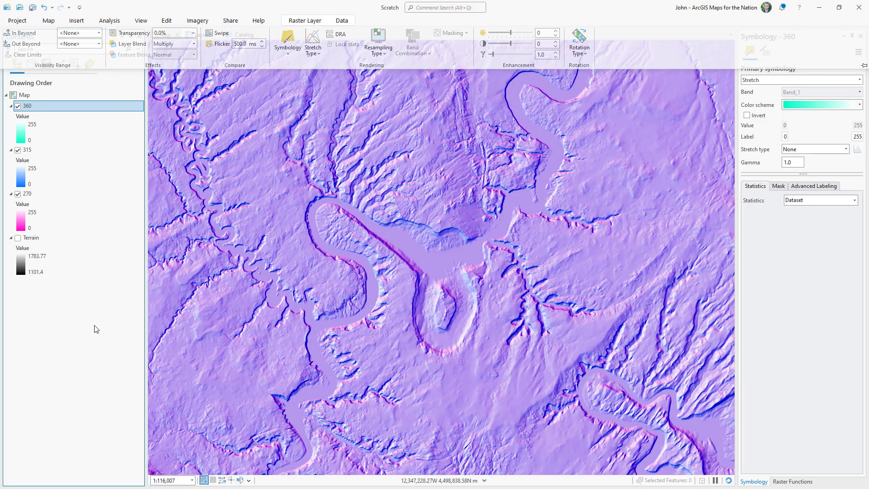
left_click(31, 237)
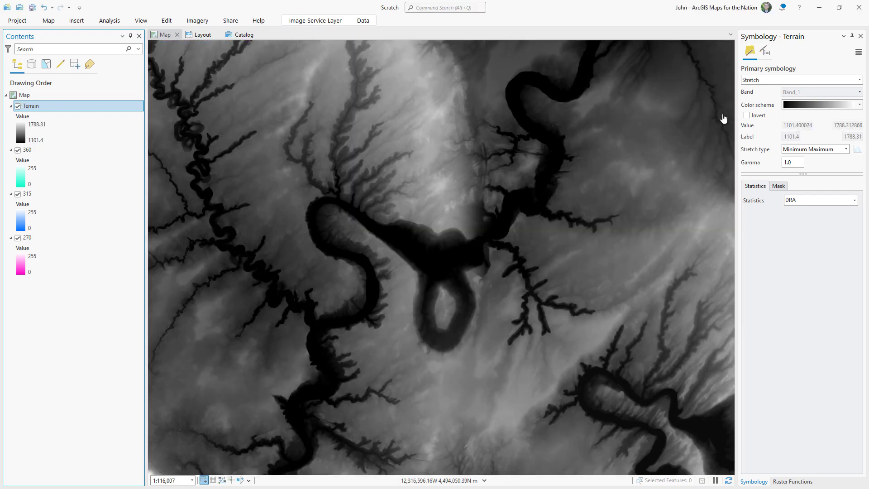
Invert the Terrain stretch, blend it with Screen and edit its ramp end colour.
left_click(747, 115)
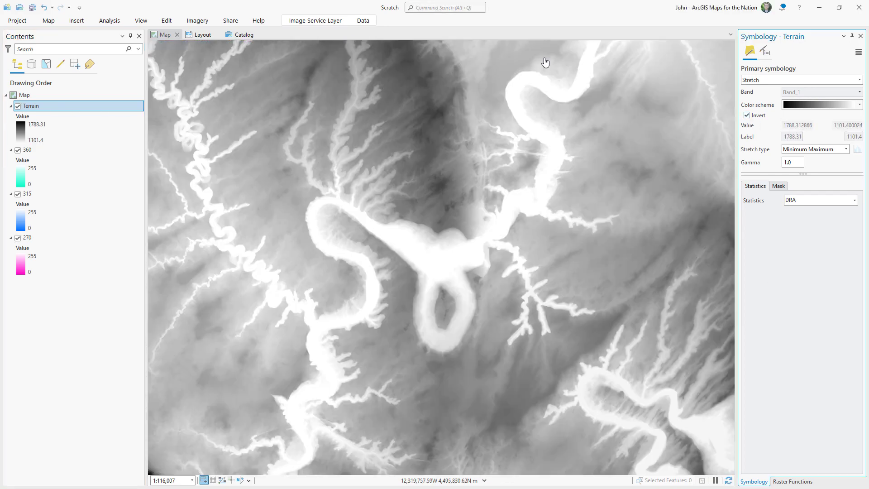
left_click(313, 21)
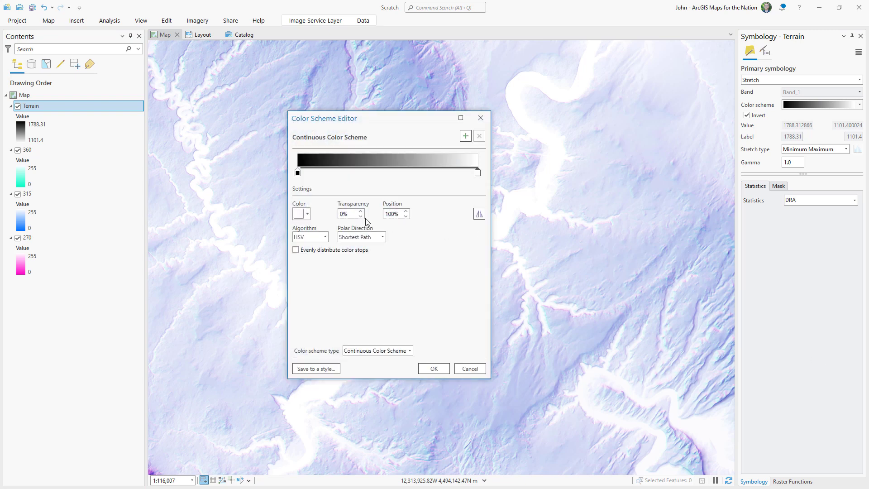
left_click(300, 214)
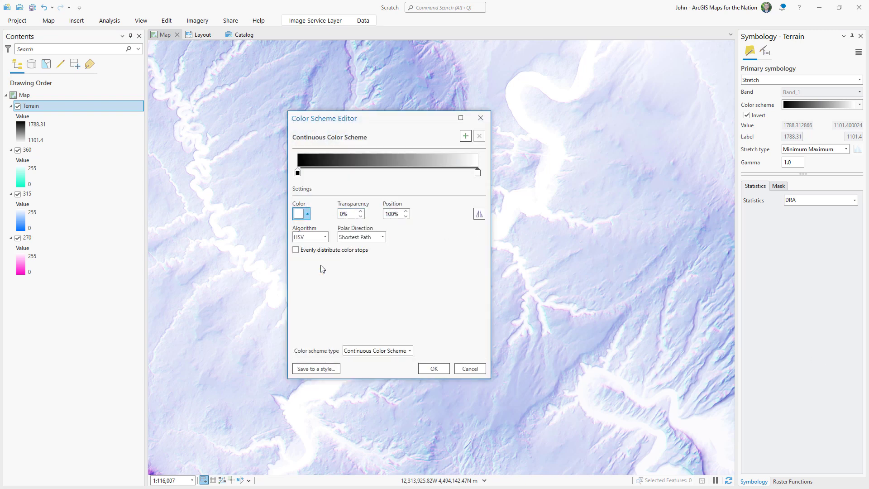
left_click(433, 369)
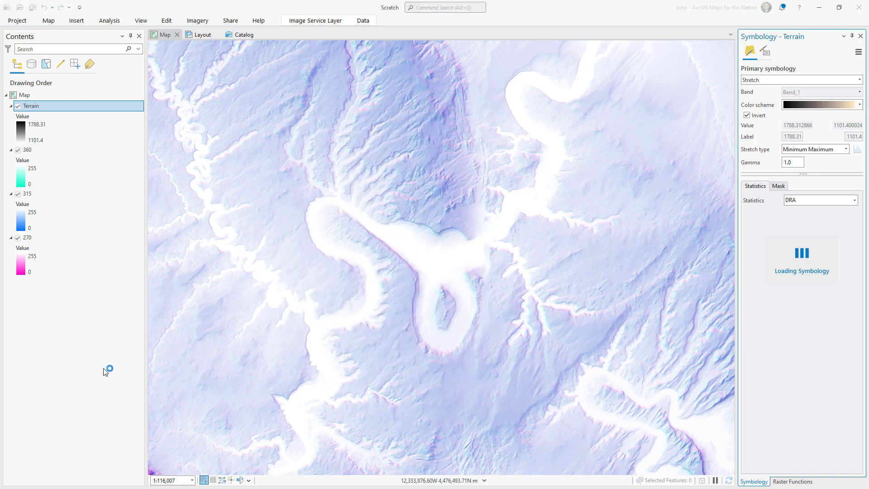